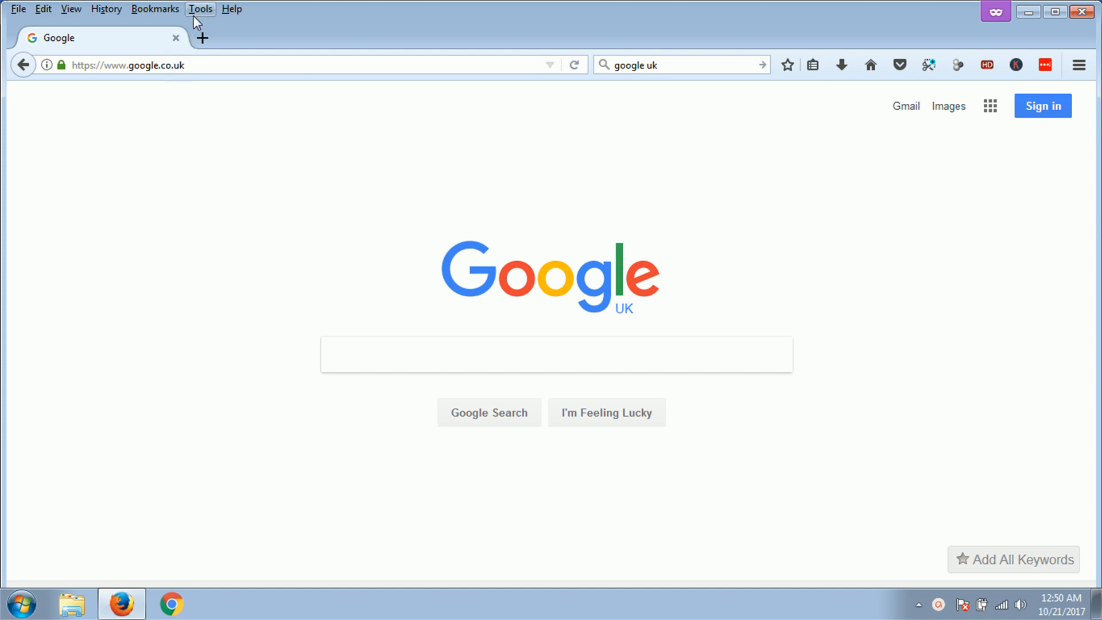
Open the Firefox Options page from the Tools menu
{"action": "left_click", "coordinate": [200, 9]}
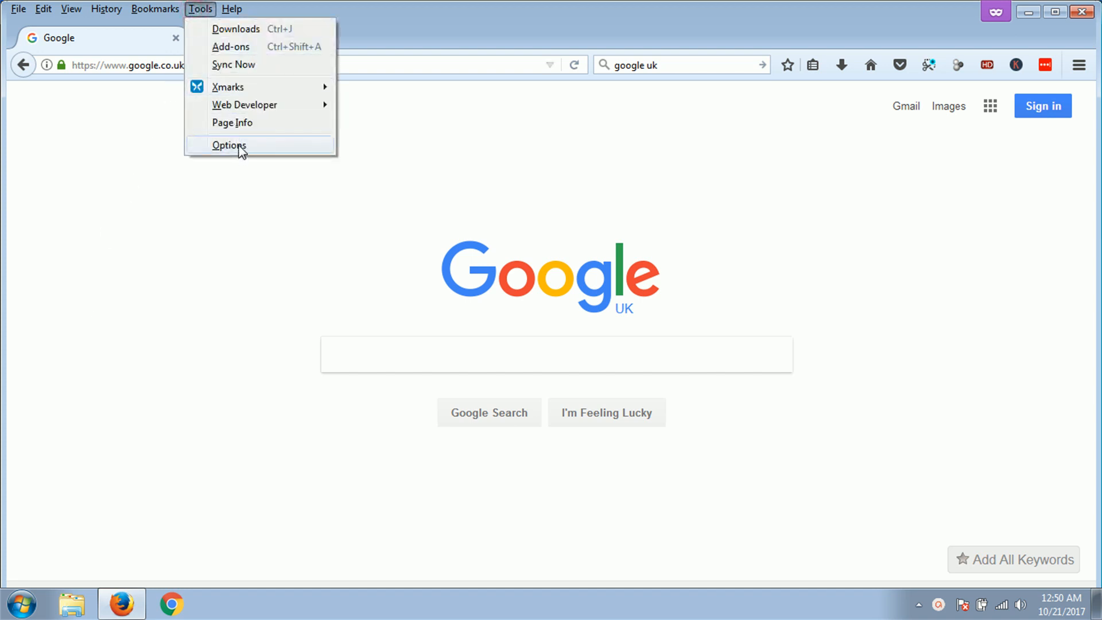
{"action": "left_click", "coordinate": [228, 145]}
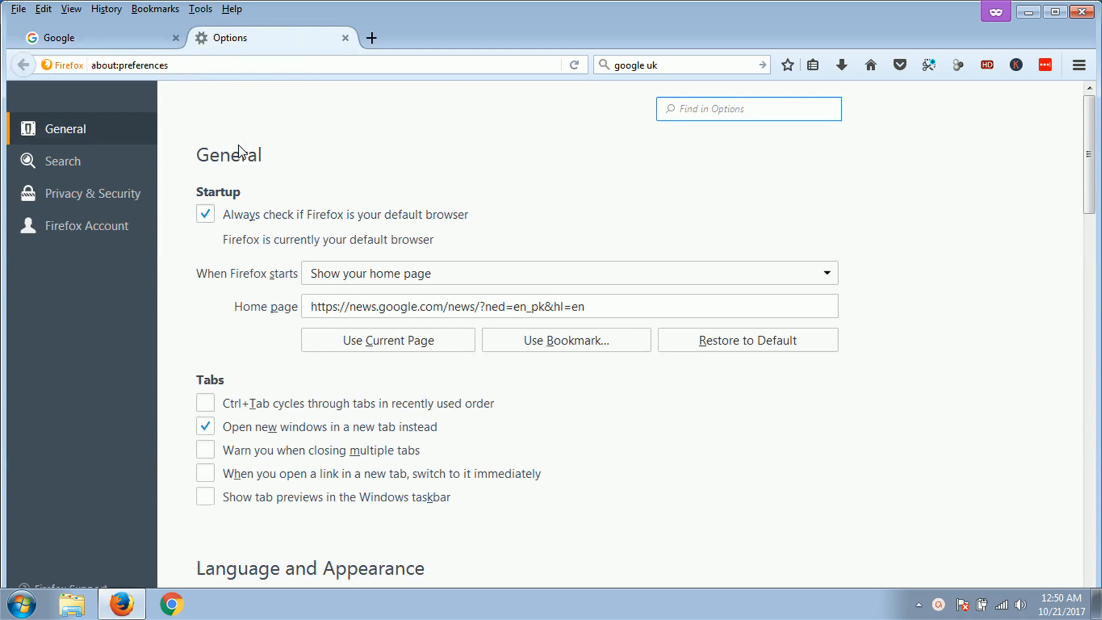
{"action": "mouse_move", "coordinate": [105, 201]}
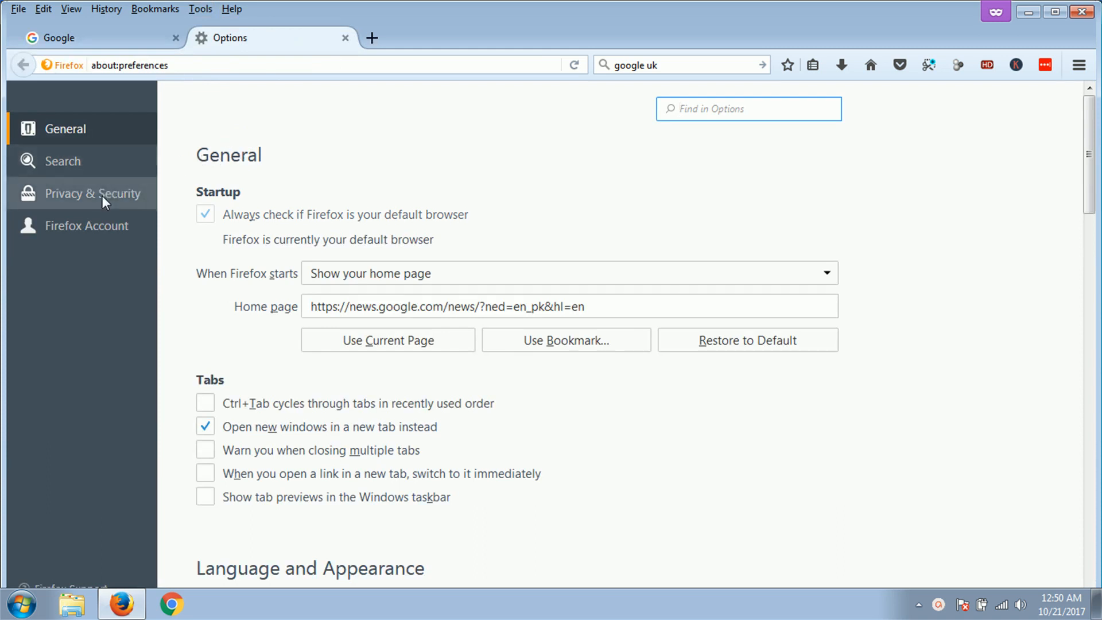
Go to Privacy & Security and expand the 'Firefox will' history choices
{"action": "left_click", "coordinate": [92, 193]}
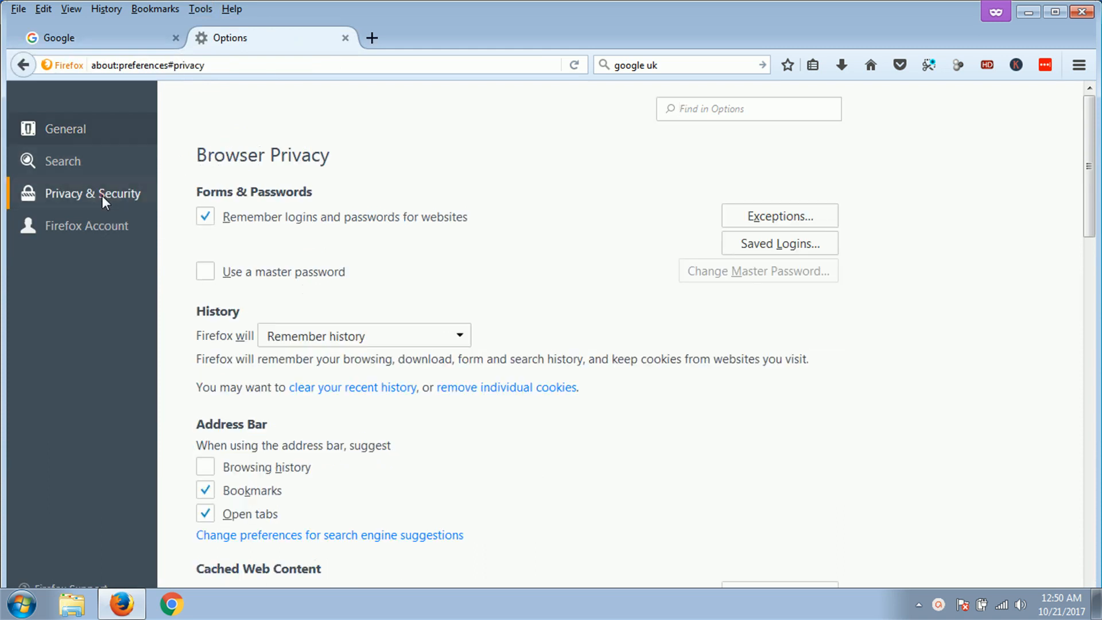
{"action": "scroll", "scroll_direction": "down", "scroll_amount": 3}
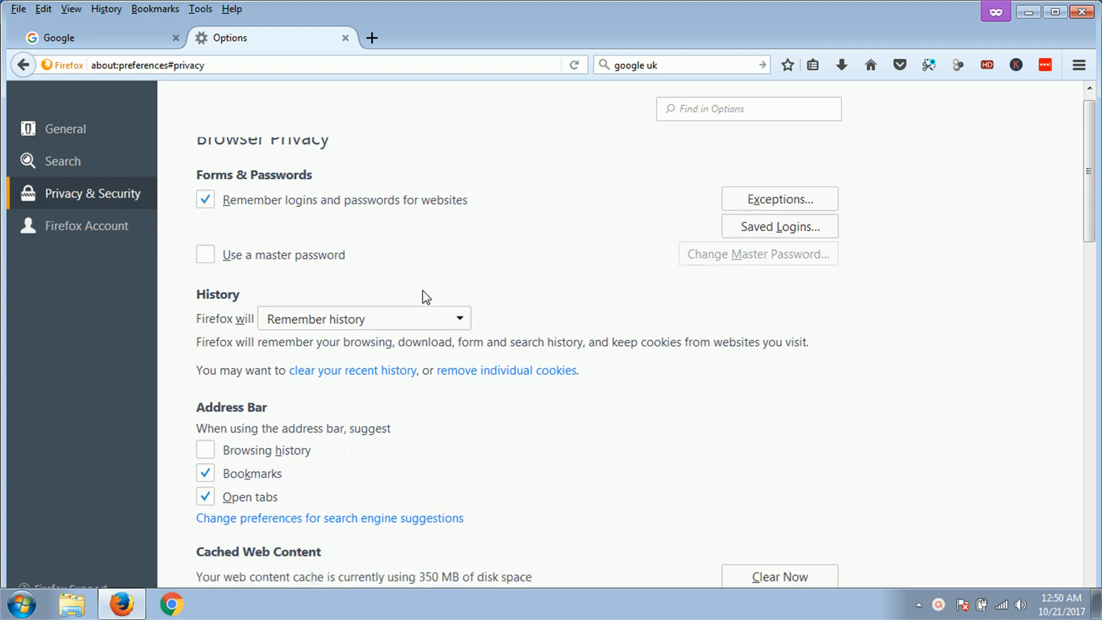
{"action": "scroll", "scroll_direction": "down", "scroll_amount": 3}
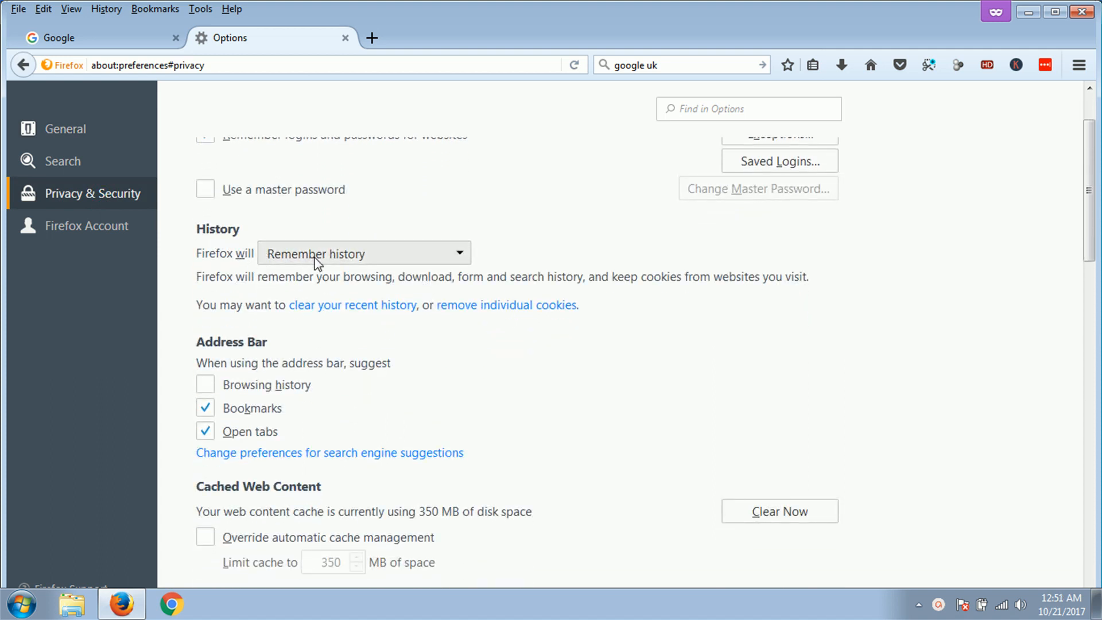
{"action": "left_click", "coordinate": [363, 254]}
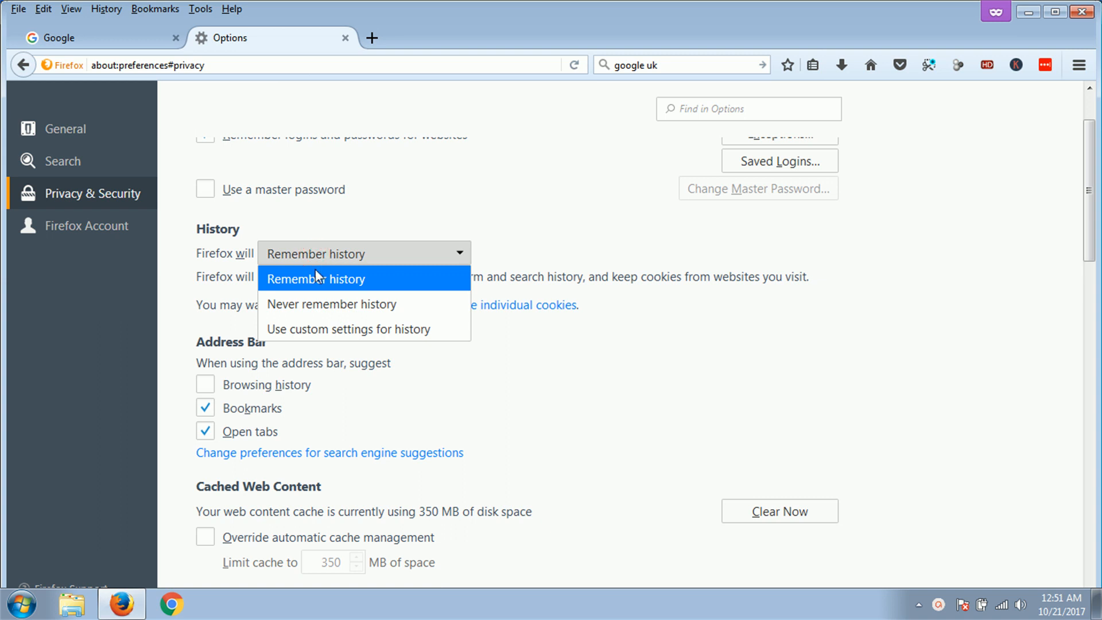
{"action": "mouse_move", "coordinate": [313, 336]}
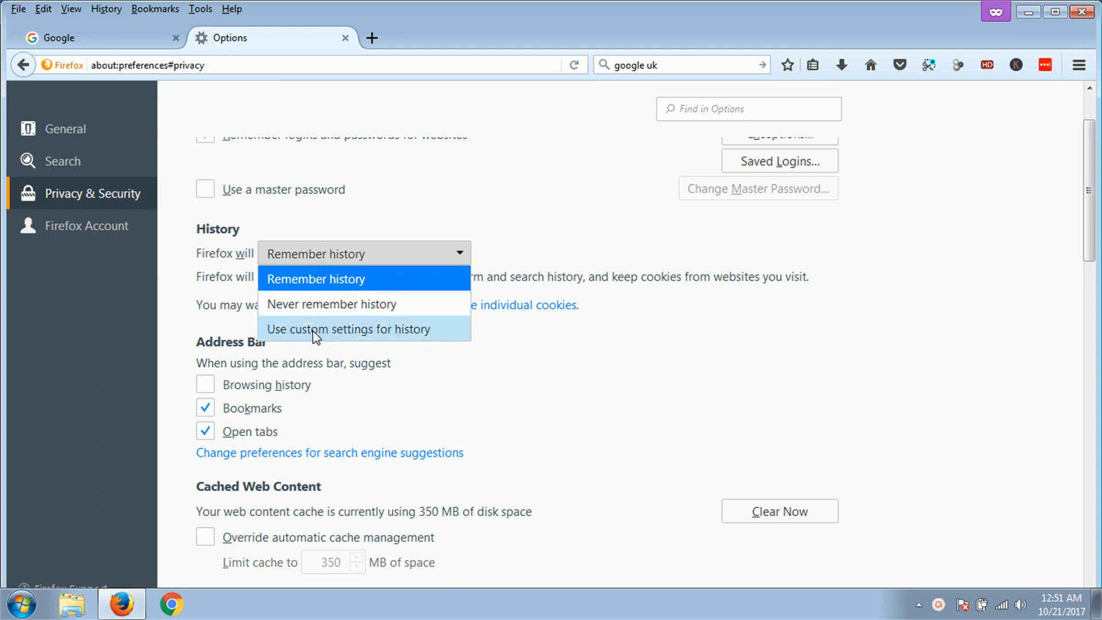
Use custom history settings with third-party cookies accepted Always, then close the Options tab
{"action": "left_click", "coordinate": [314, 279]}
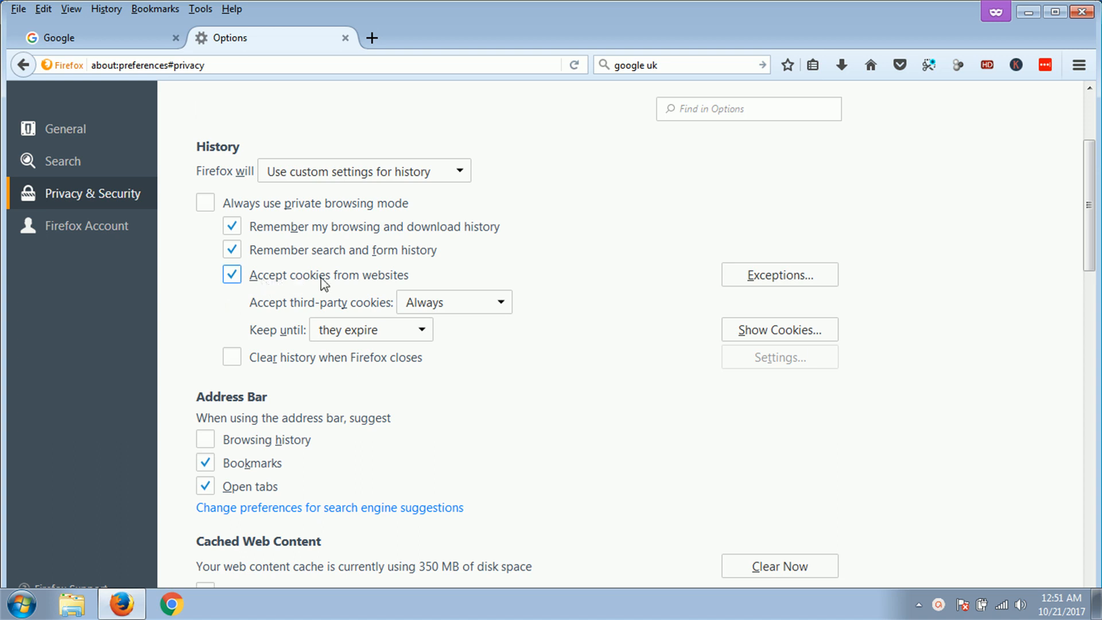
{"action": "mouse_move", "coordinate": [305, 284]}
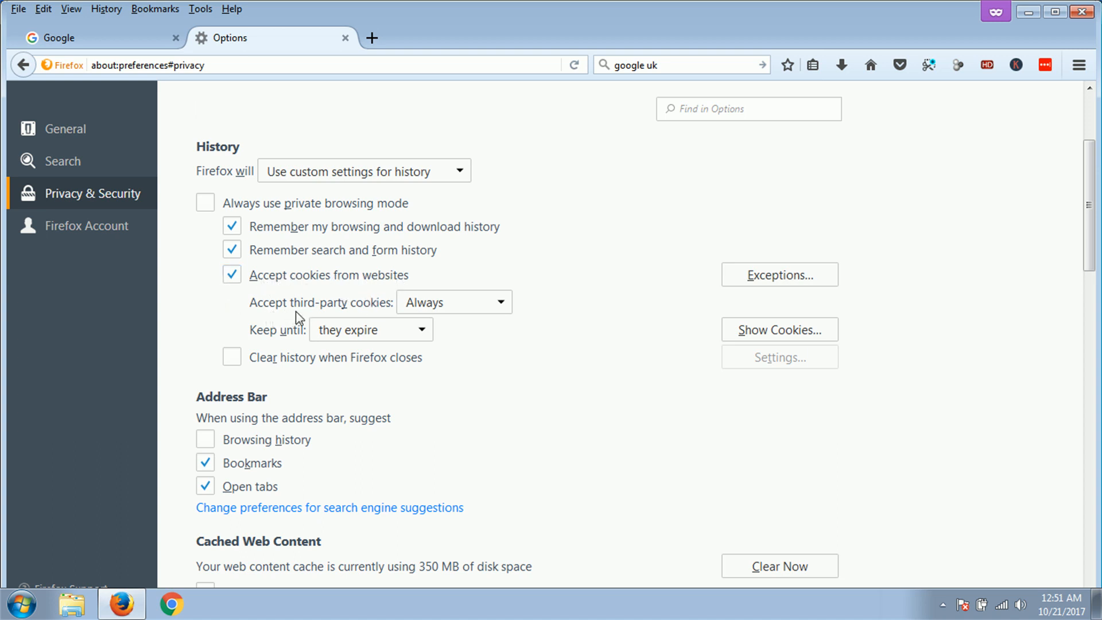
{"action": "left_click", "coordinate": [453, 302]}
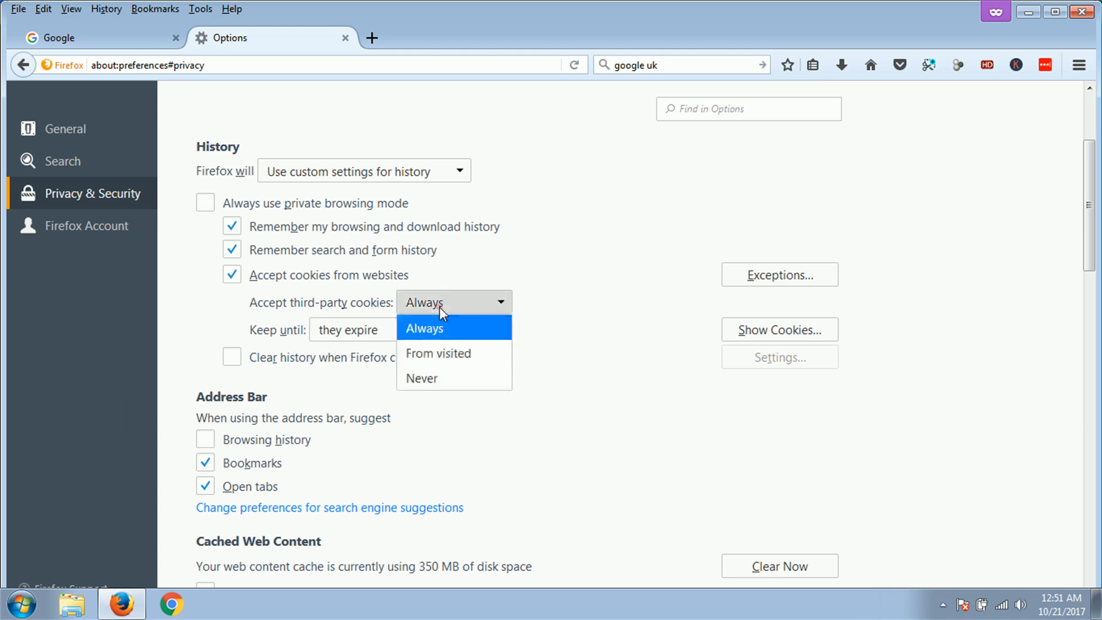
{"action": "left_click", "coordinate": [425, 329]}
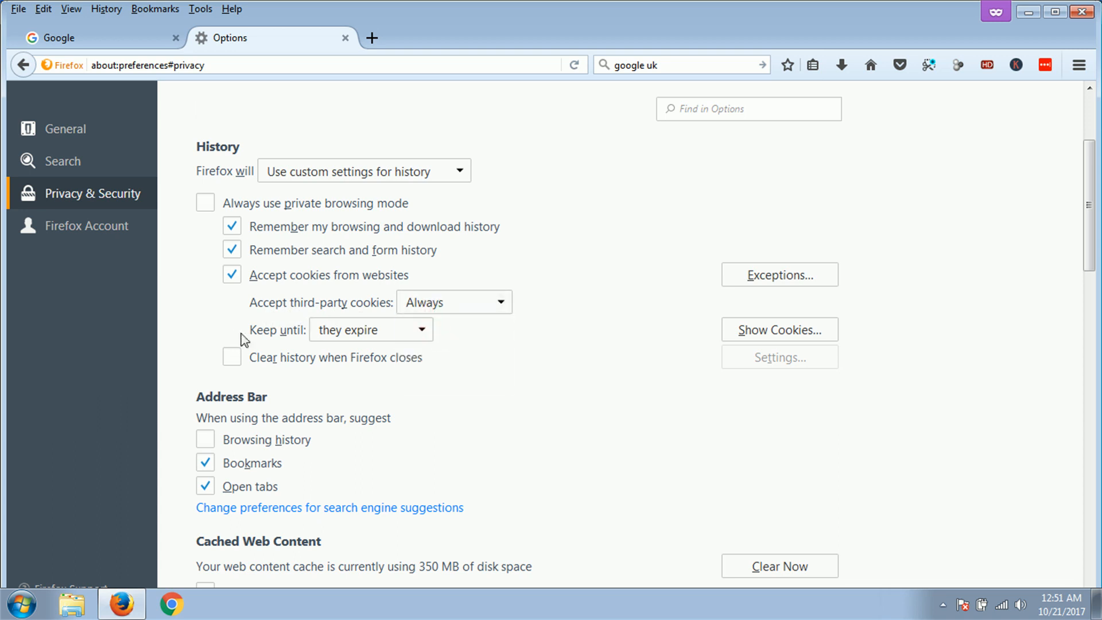
{"action": "left_click", "coordinate": [371, 329]}
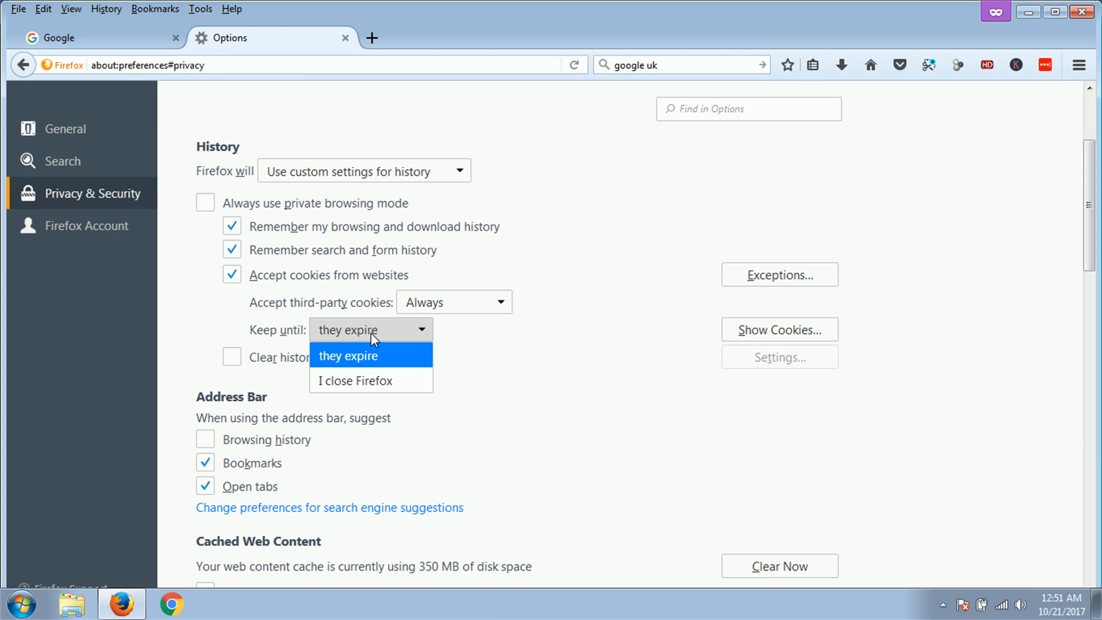
{"action": "mouse_move", "coordinate": [370, 346]}
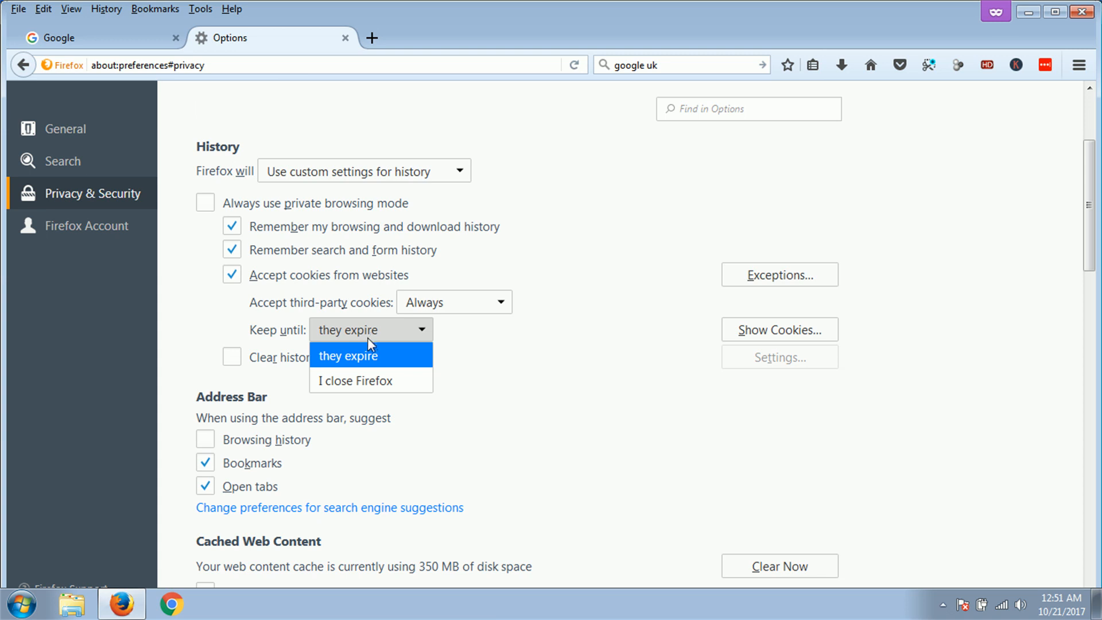
{"action": "mouse_move", "coordinate": [356, 372]}
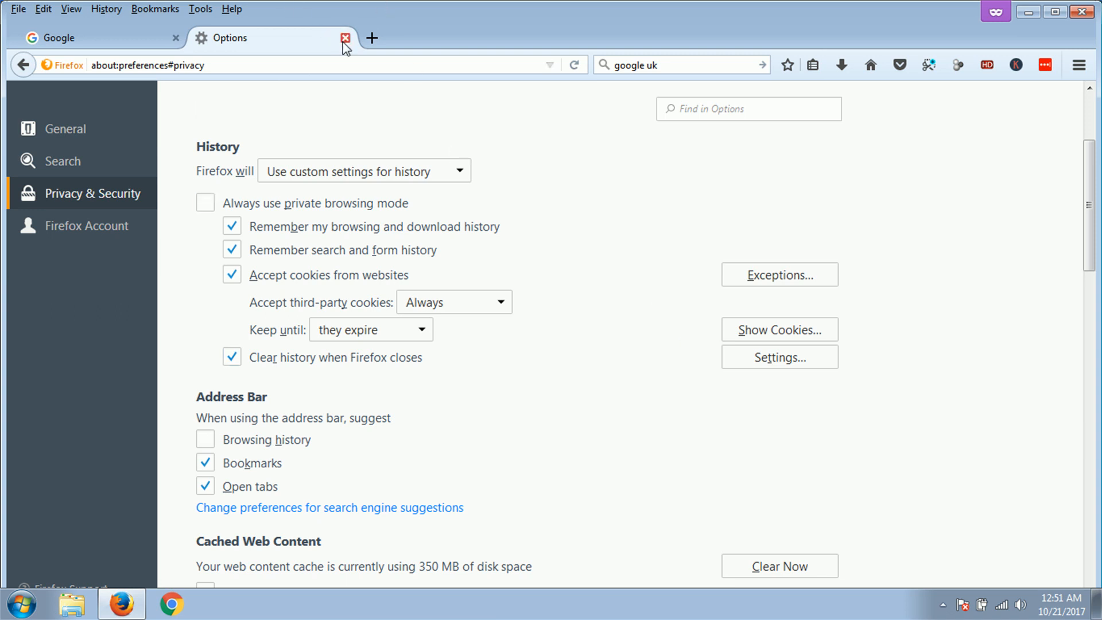
{"action": "left_click", "coordinate": [344, 37]}
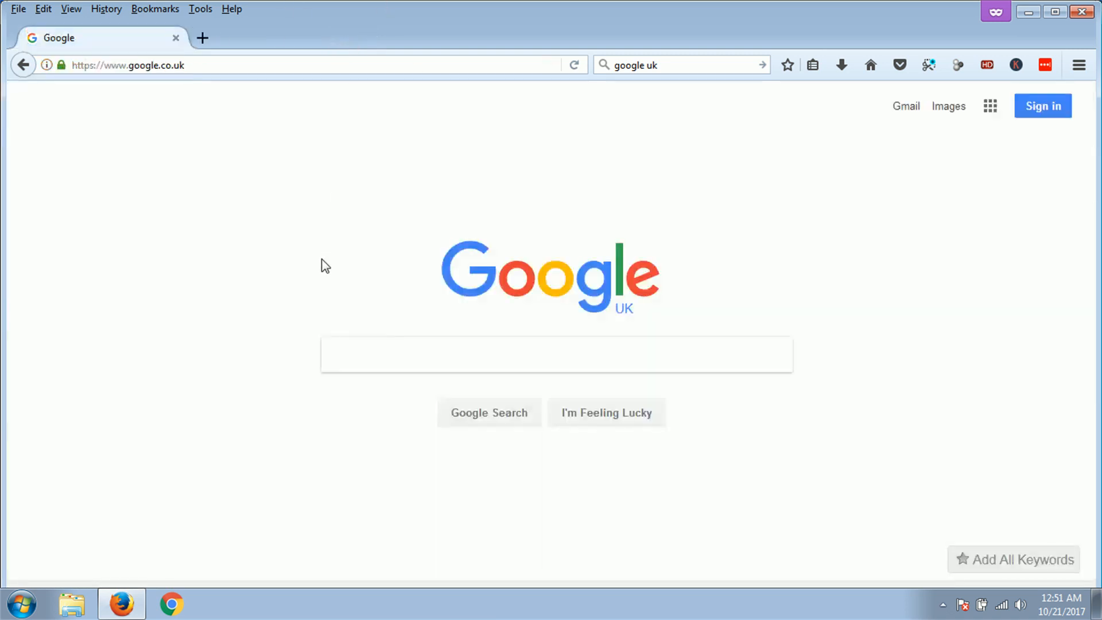